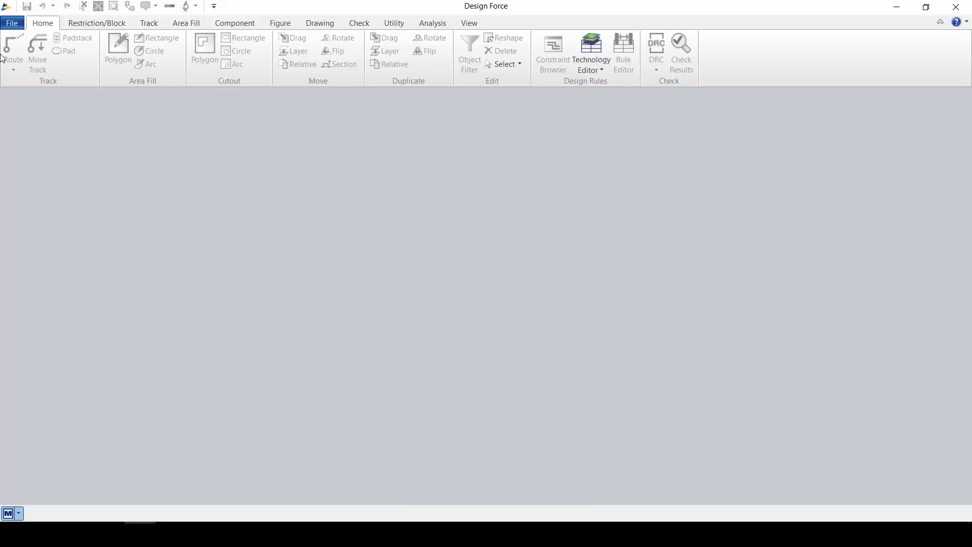
Step: Open the recent DF_MAIN.dsgn board design in CR-8000 Design Force
click(11, 24)
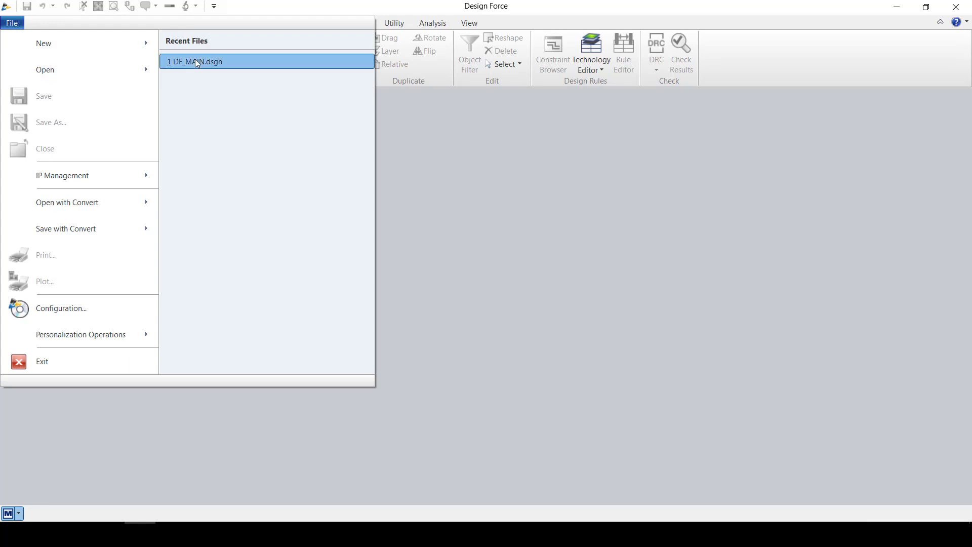
click(195, 61)
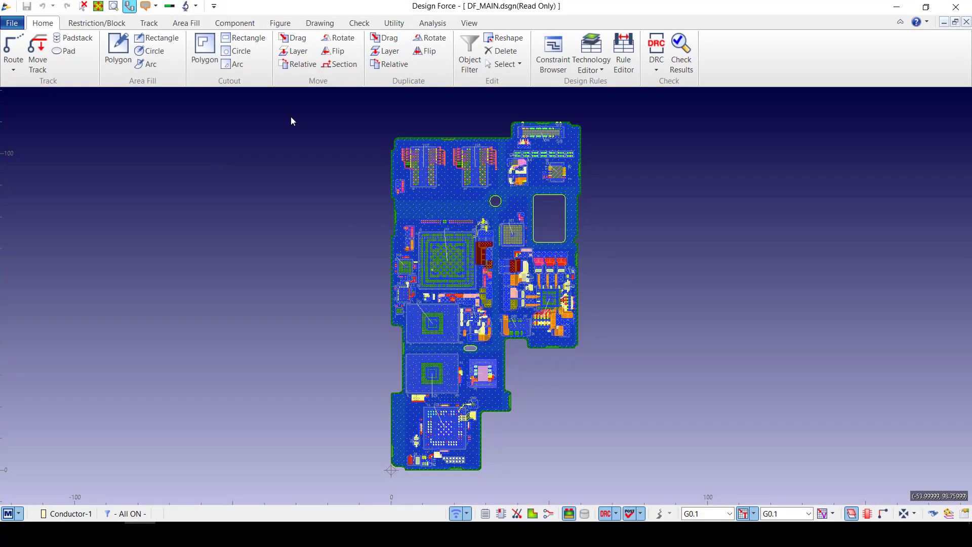
Step: Export the board as ABL for SIPro/PIPro to df_main.xml via Analysis > Keysight and execute it
click(432, 24)
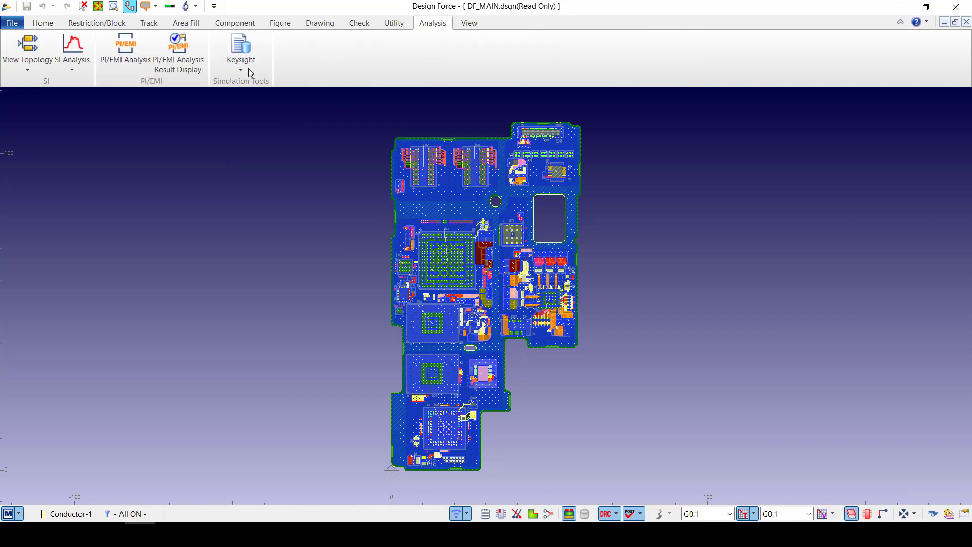
click(240, 49)
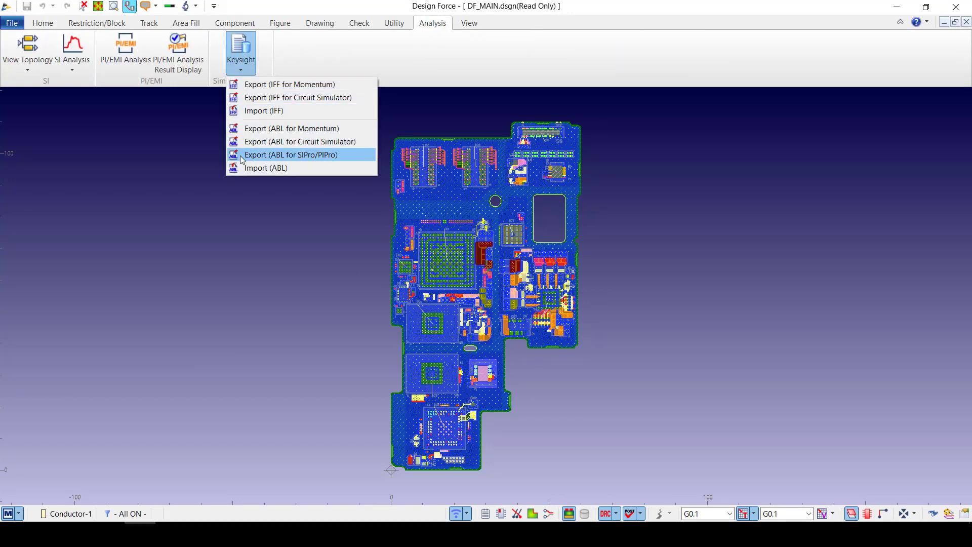
click(293, 154)
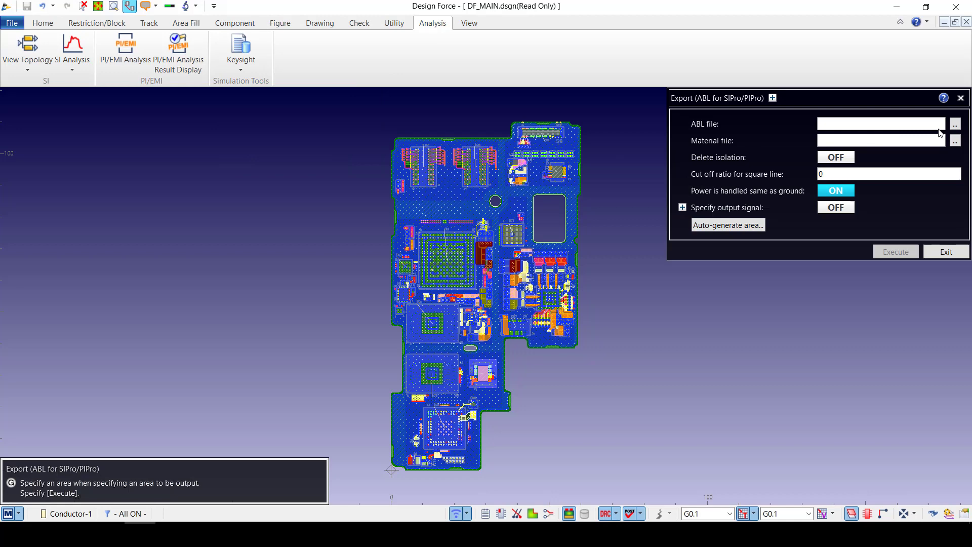
click(954, 123)
text(df_)
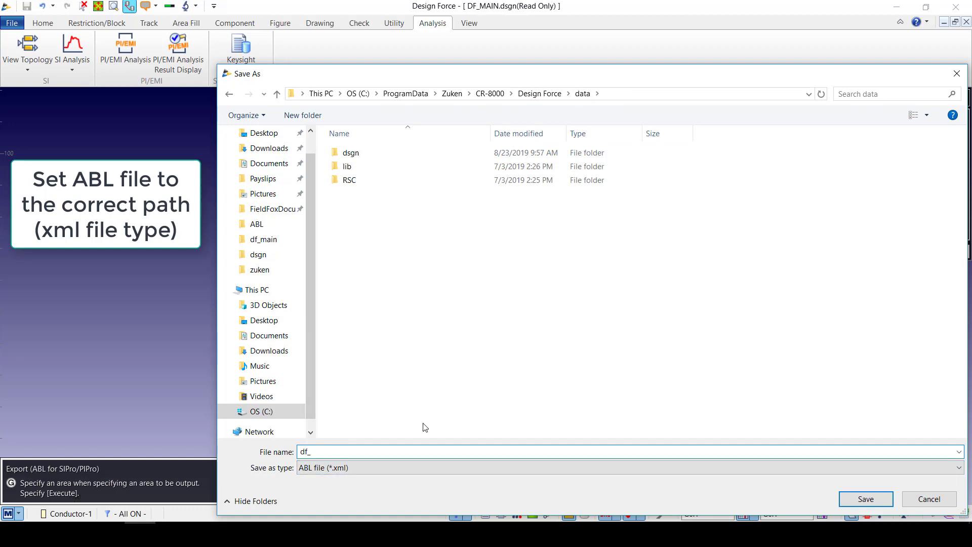
click(865, 499)
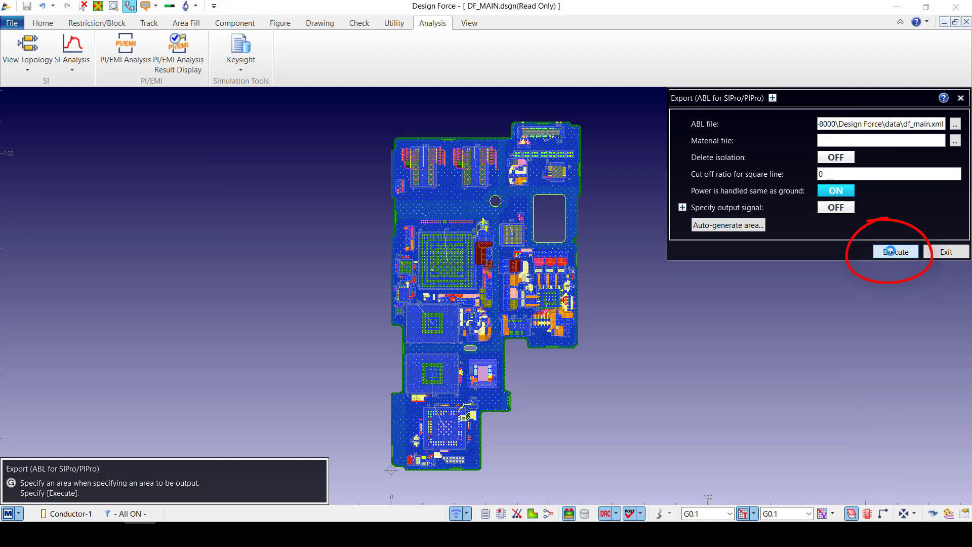
click(894, 252)
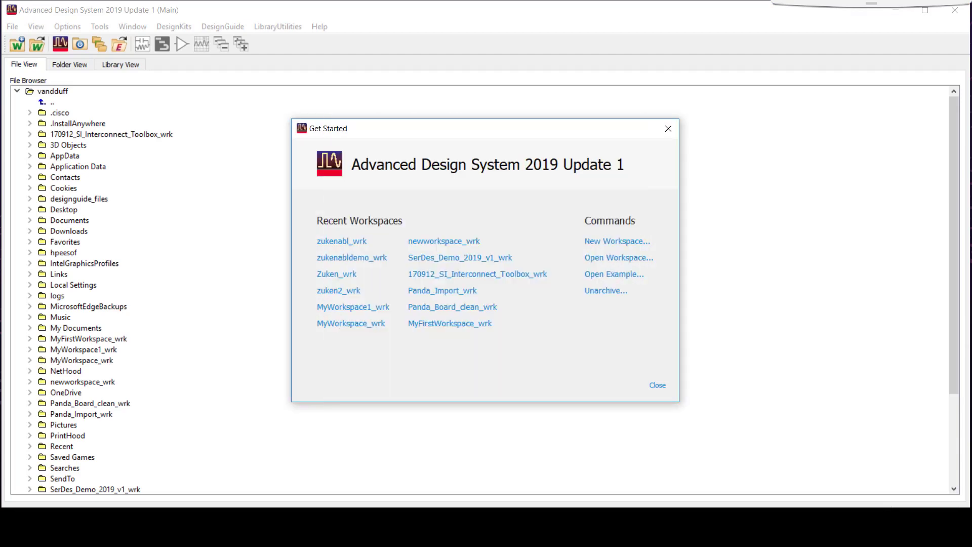
Step: Open the zukenabl_wrk workspace and bring up the App Manager
click(341, 241)
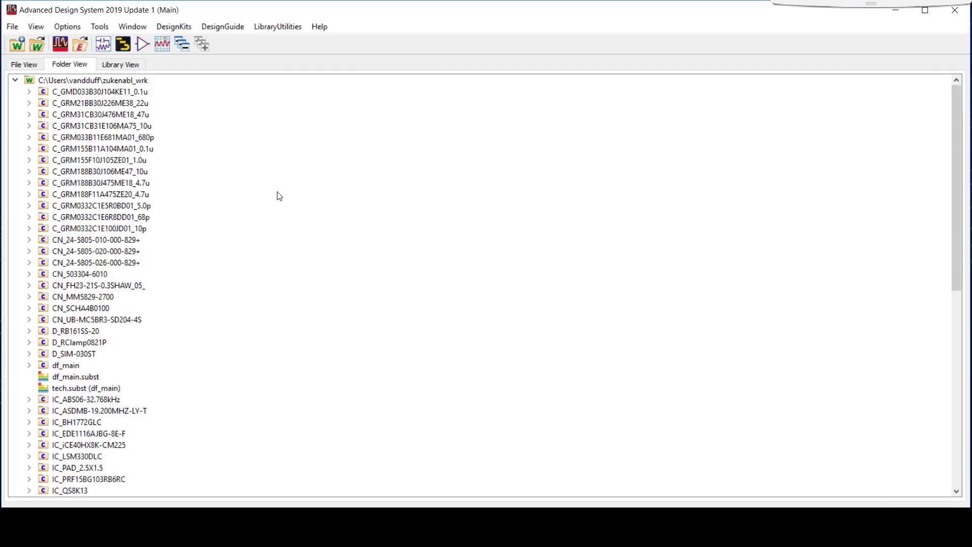
click(99, 26)
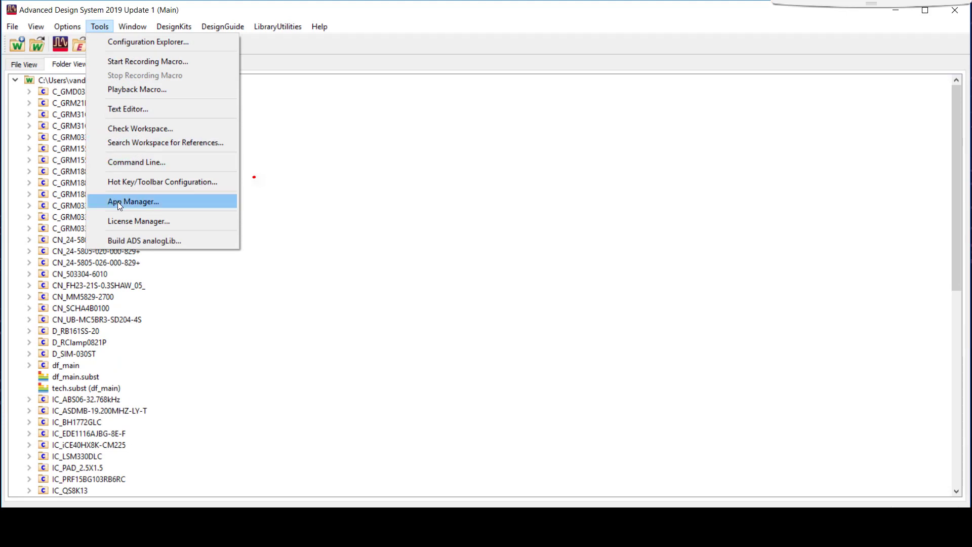
click(132, 202)
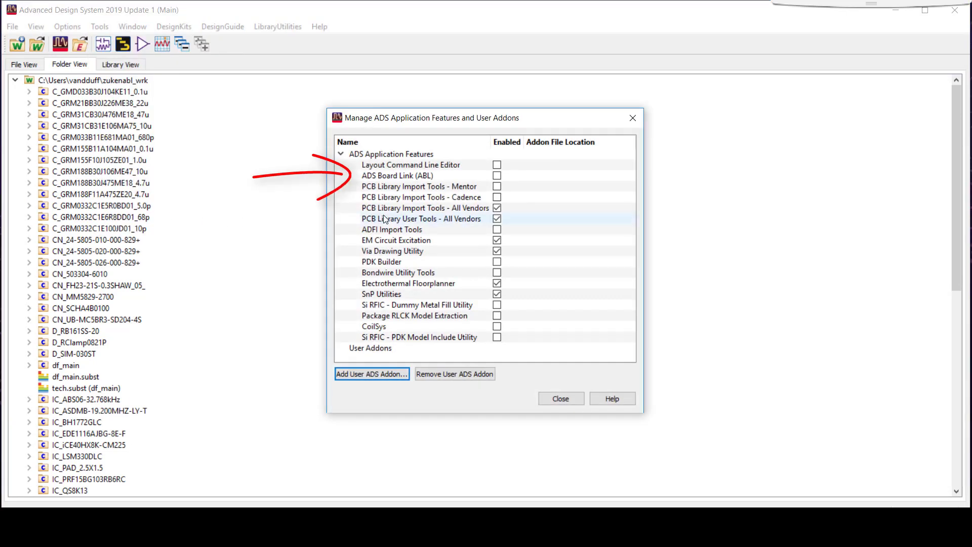
Step: Enable the ADS Board Link (ABL) feature and accept the next-session notice
click(497, 175)
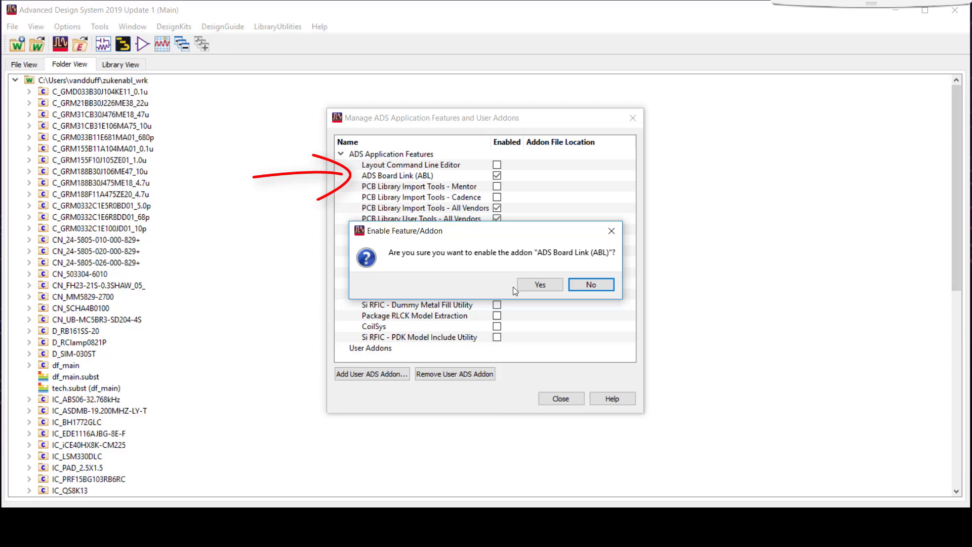
click(538, 284)
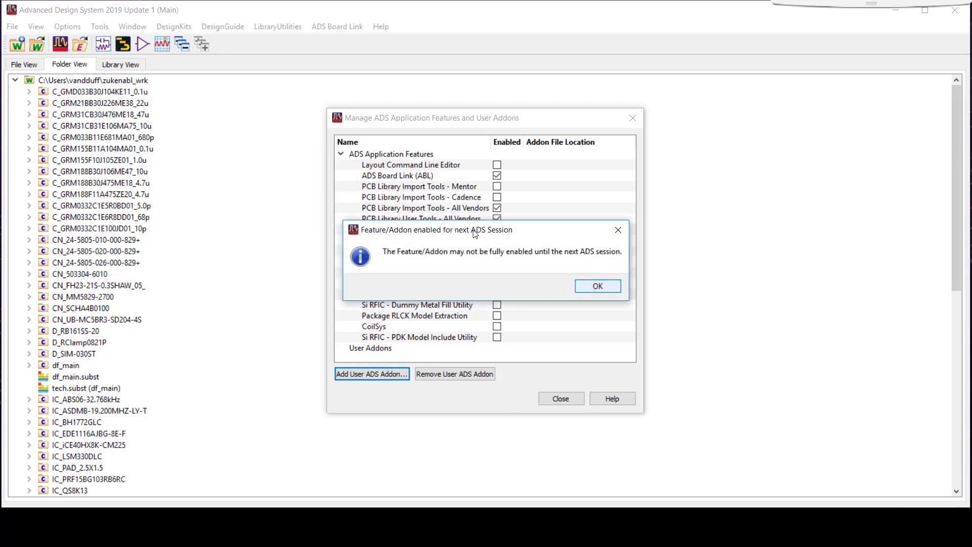
click(597, 286)
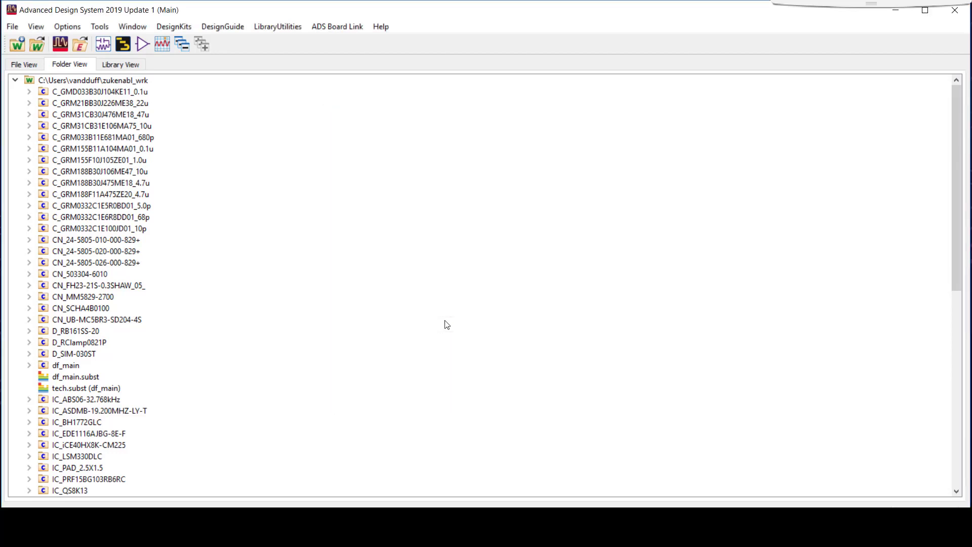
Step: Start an ABL import from the ADS Board Link menu for the workspace
click(954, 11)
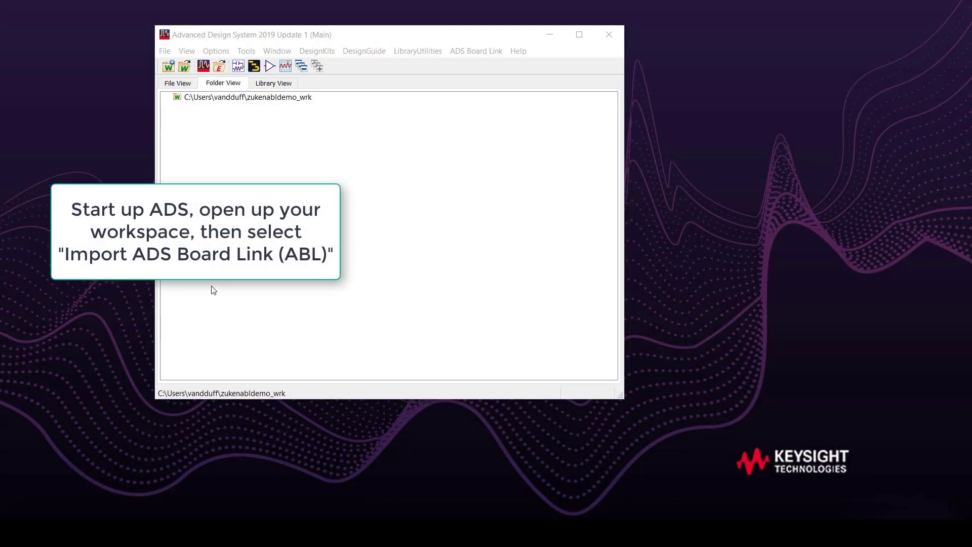
mouse_move(250, 283)
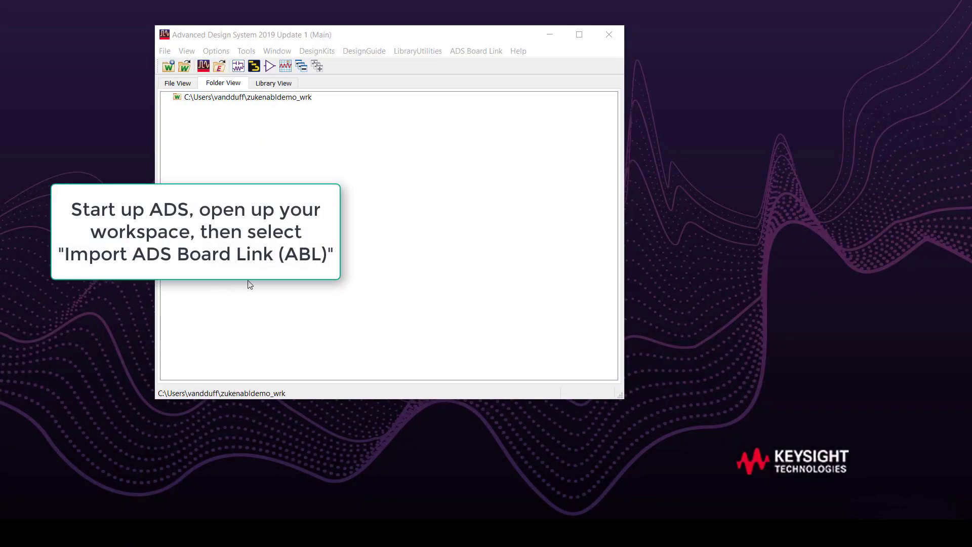
click(248, 97)
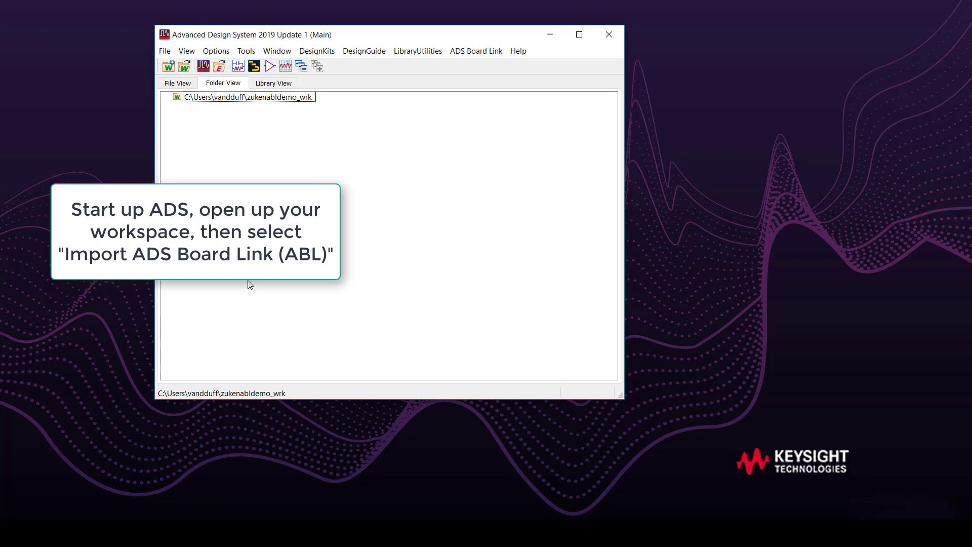
click(475, 51)
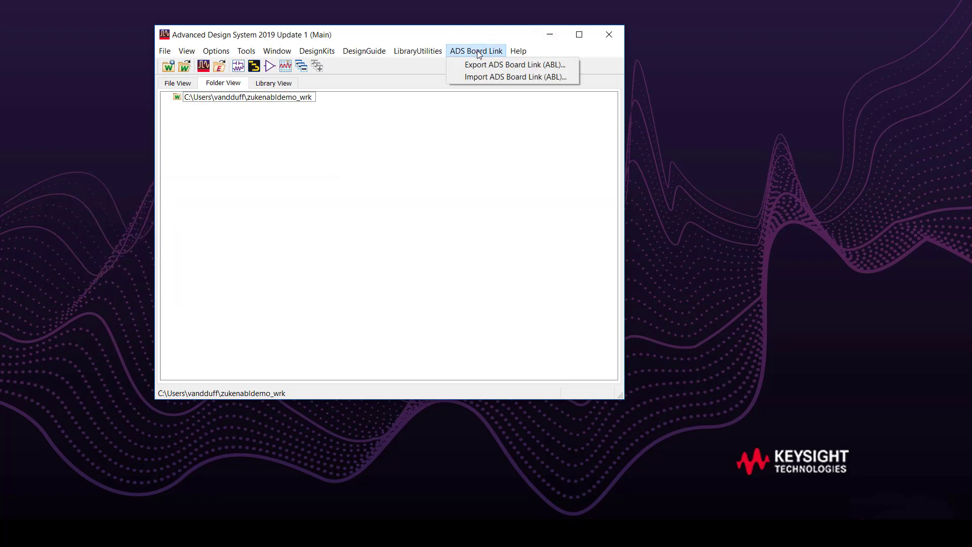
mouse_move(513, 77)
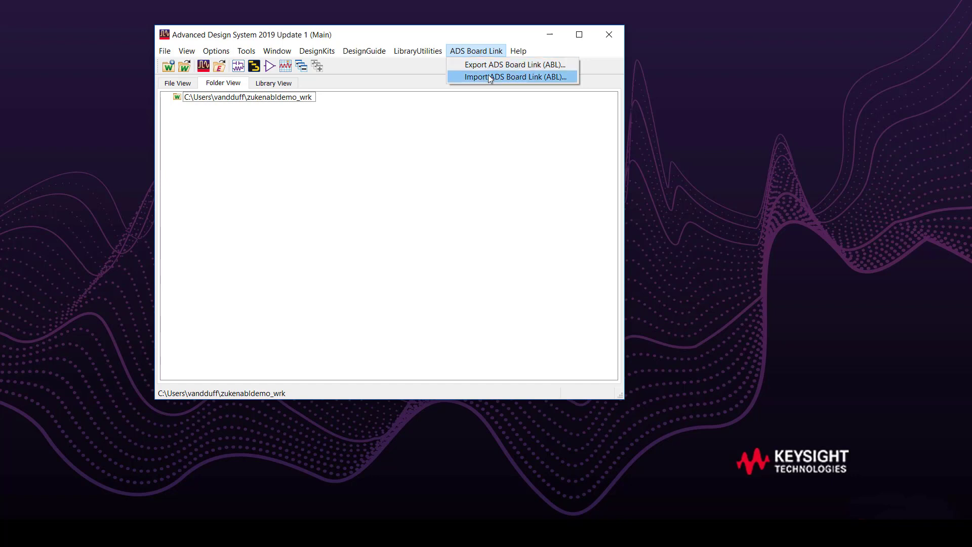
click(514, 77)
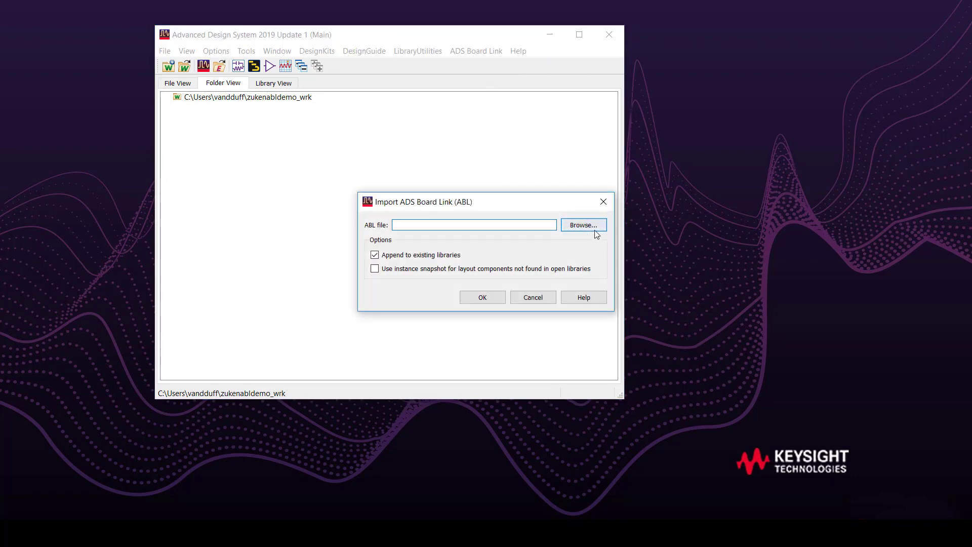
Step: Import the df_main.xml ABL file, accept the status report and open the df_main layout
click(482, 296)
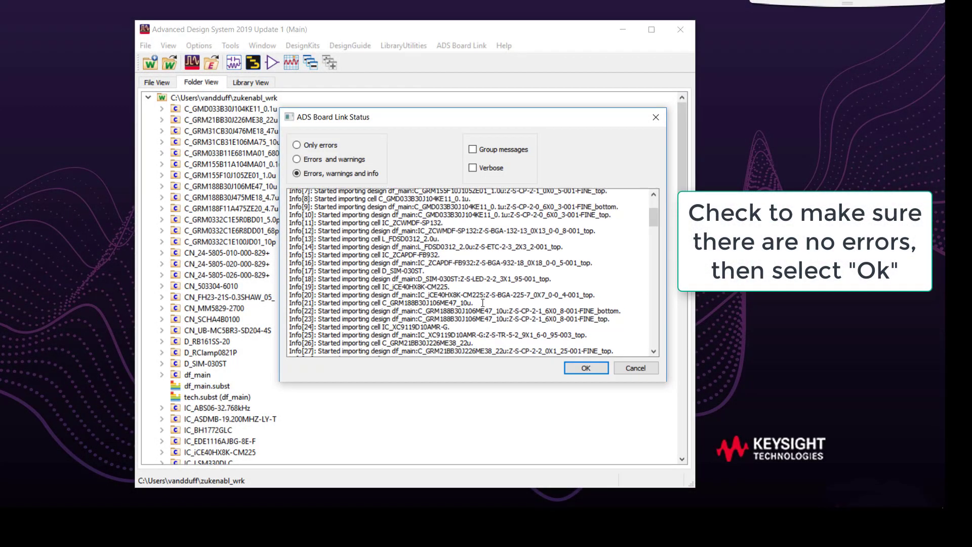
click(585, 368)
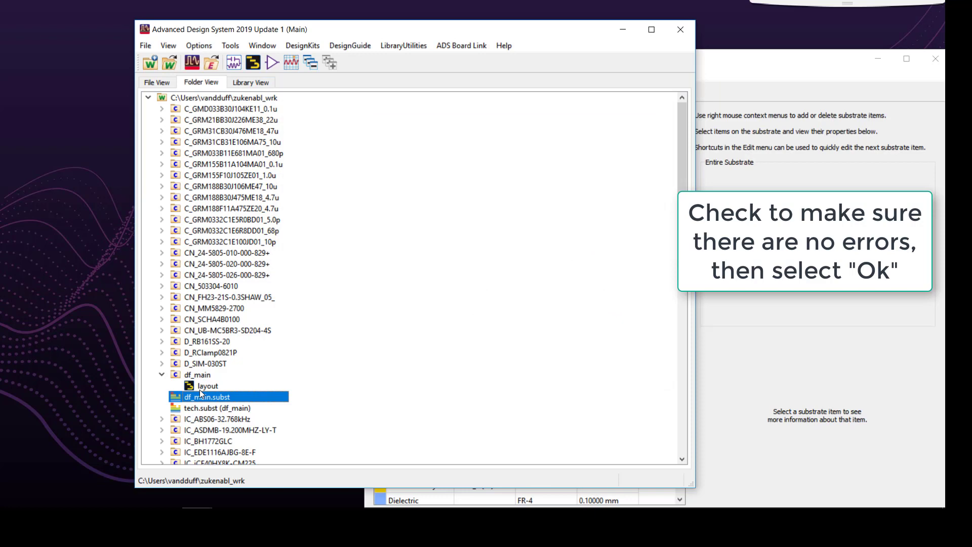
double_click(207, 385)
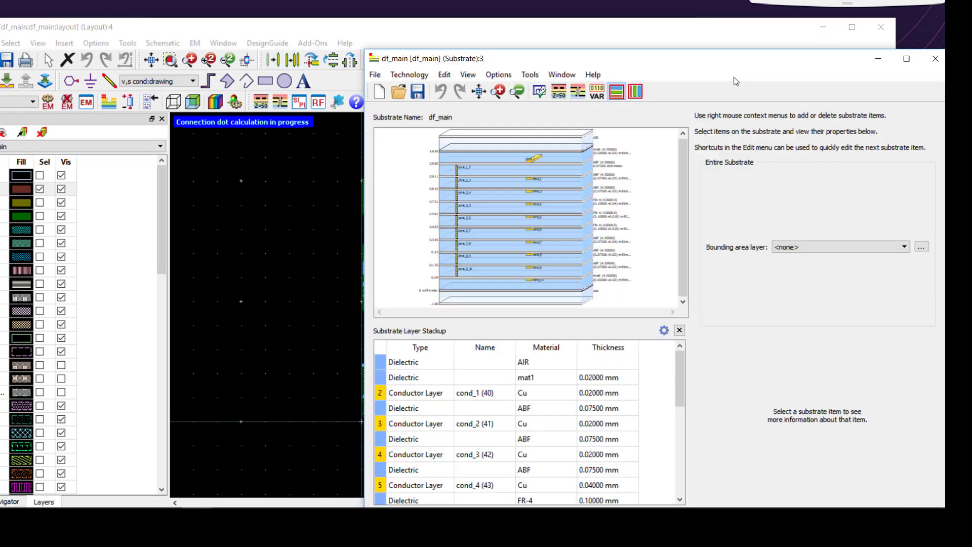
mouse_move(689, 66)
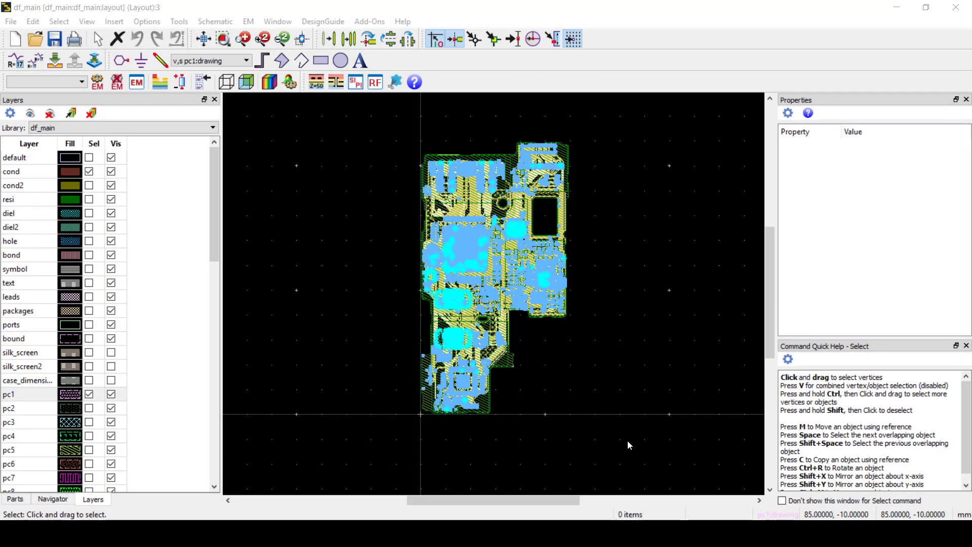
mouse_move(370, 111)
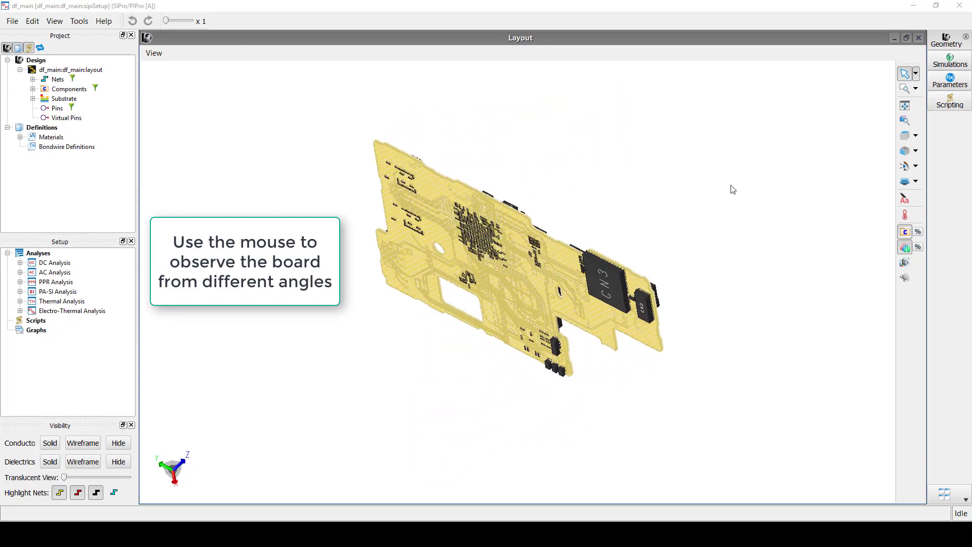
Step: Orbit the 3D df_main board and expand its Nets list showing GND, AVCC and BAT_ID
drag(733, 190, 522, 113)
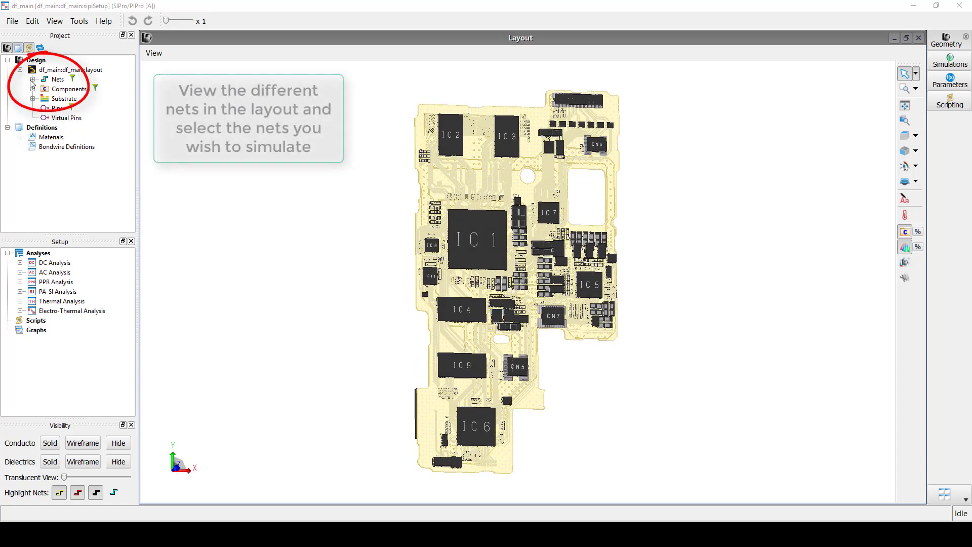
click(36, 79)
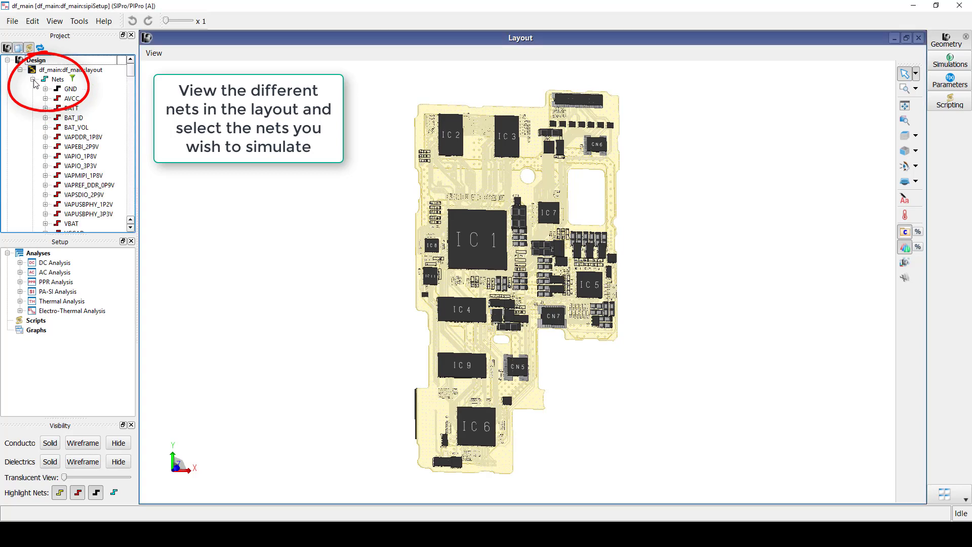